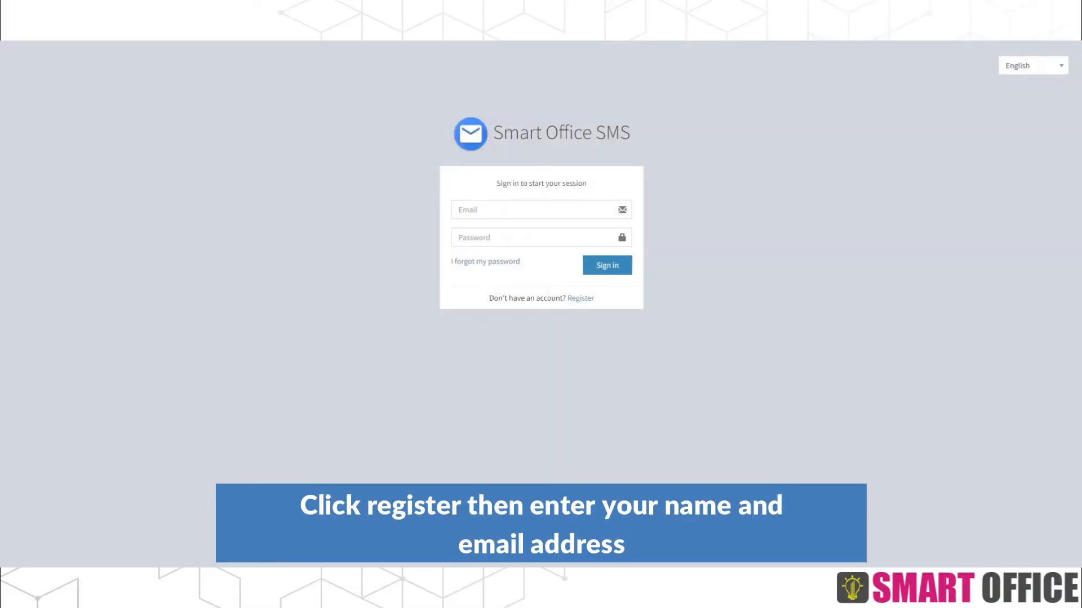
{"action": "left_click", "coordinate": [580, 298]}
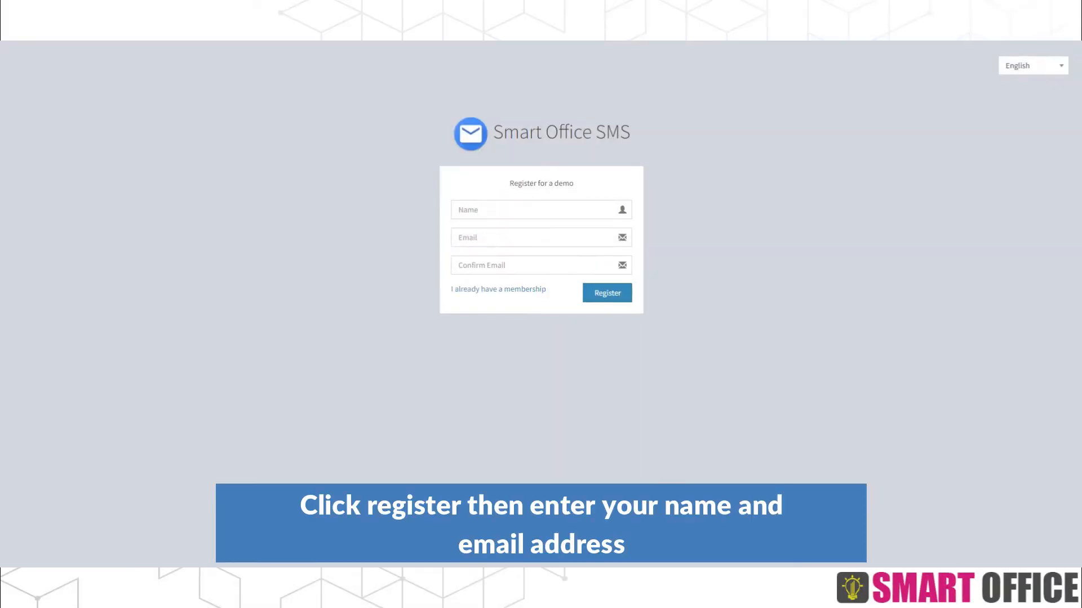
{"action": "type", "text": "Dummy Testing"}
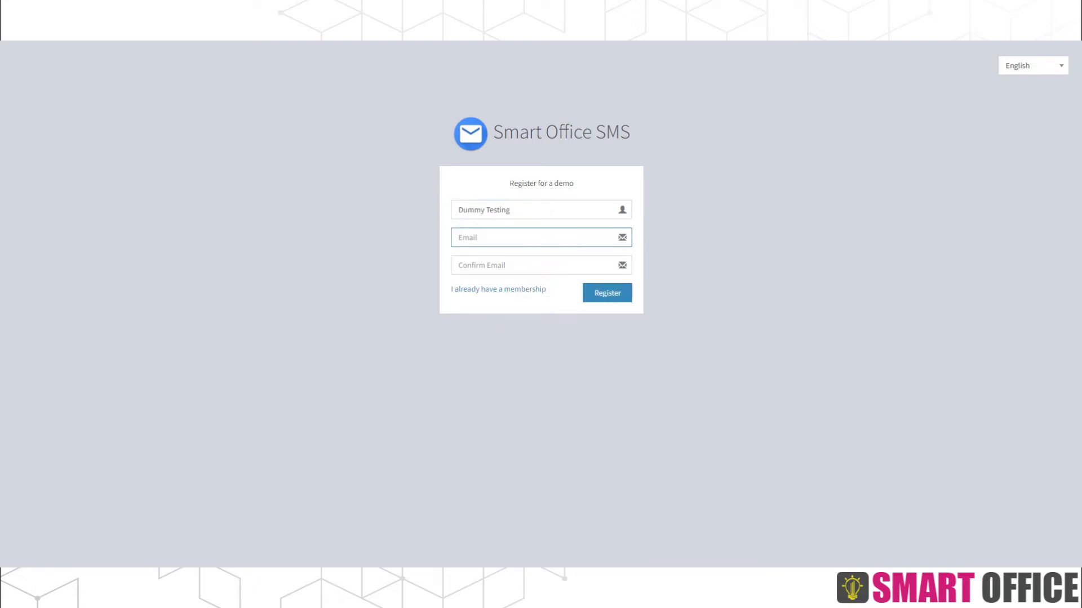
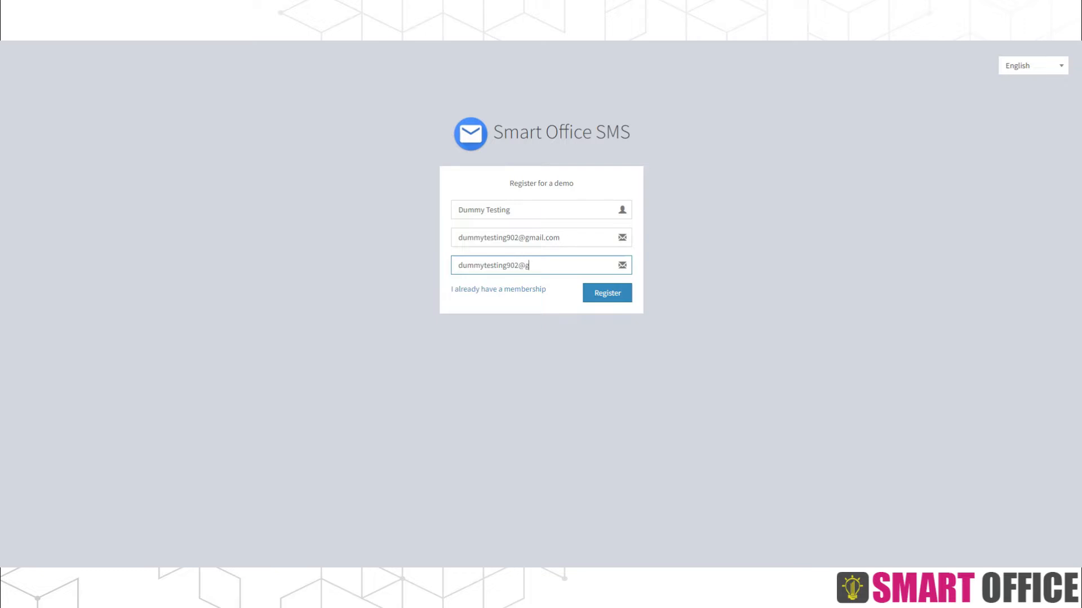
{"action": "left_click", "coordinate": [606, 293]}
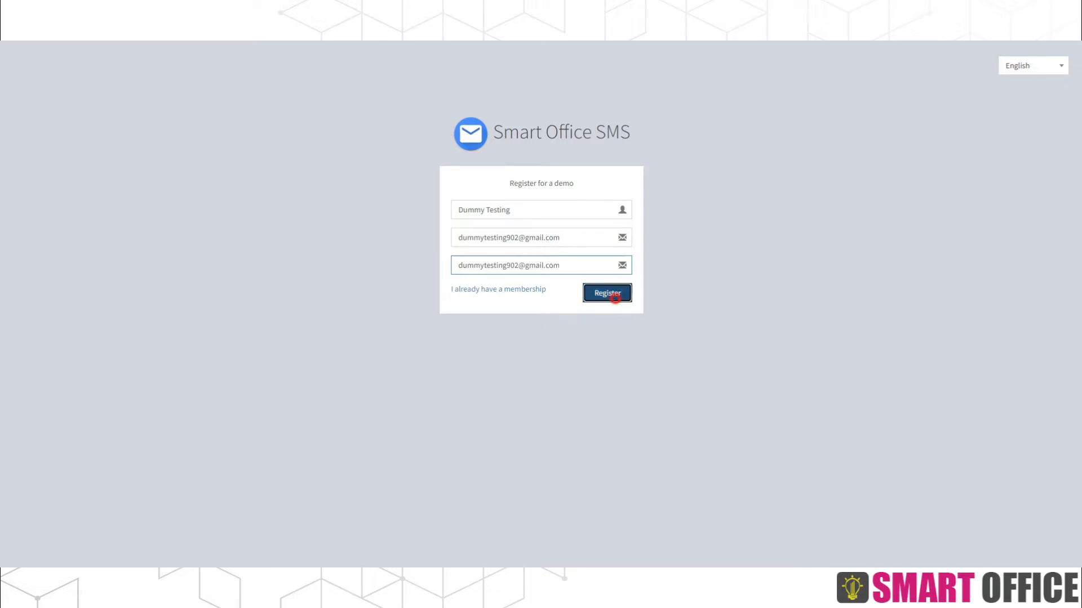
{"action": "left_click", "coordinate": [606, 292]}
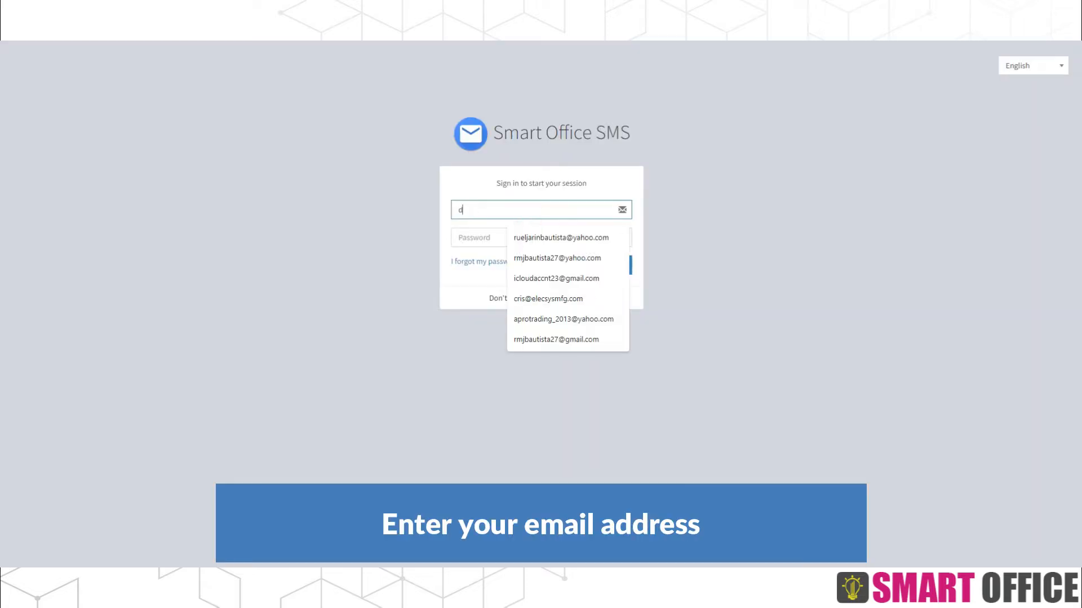
Step: Enter the dummytesting email and password on the sign-in page
{"action": "type", "text": "dummytestin"}
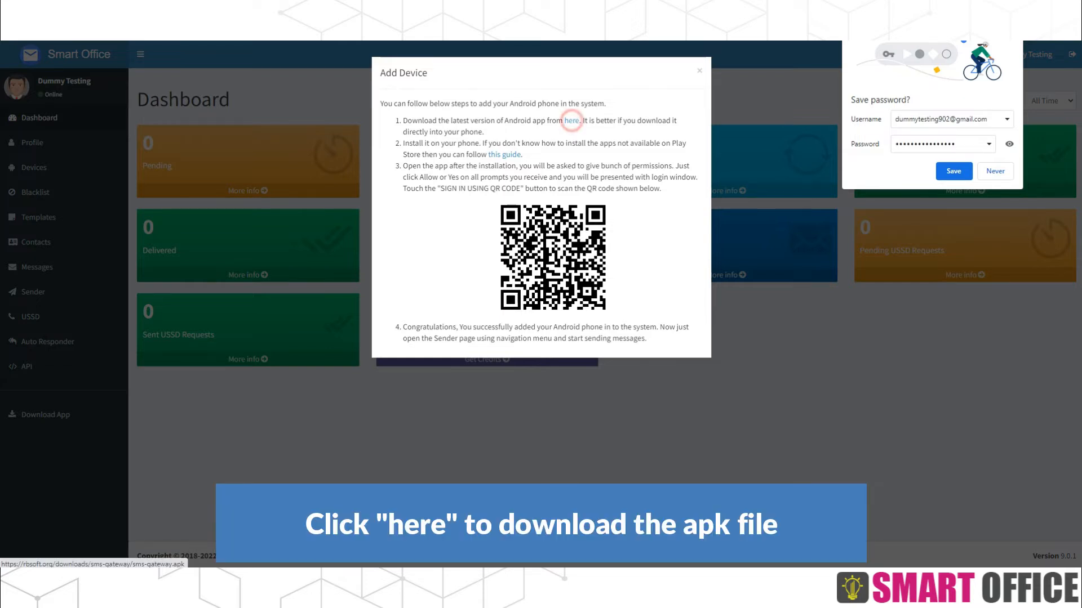
Step: Download the Android gateway apk from the Add Device 'here' link
{"action": "left_click", "coordinate": [571, 121]}
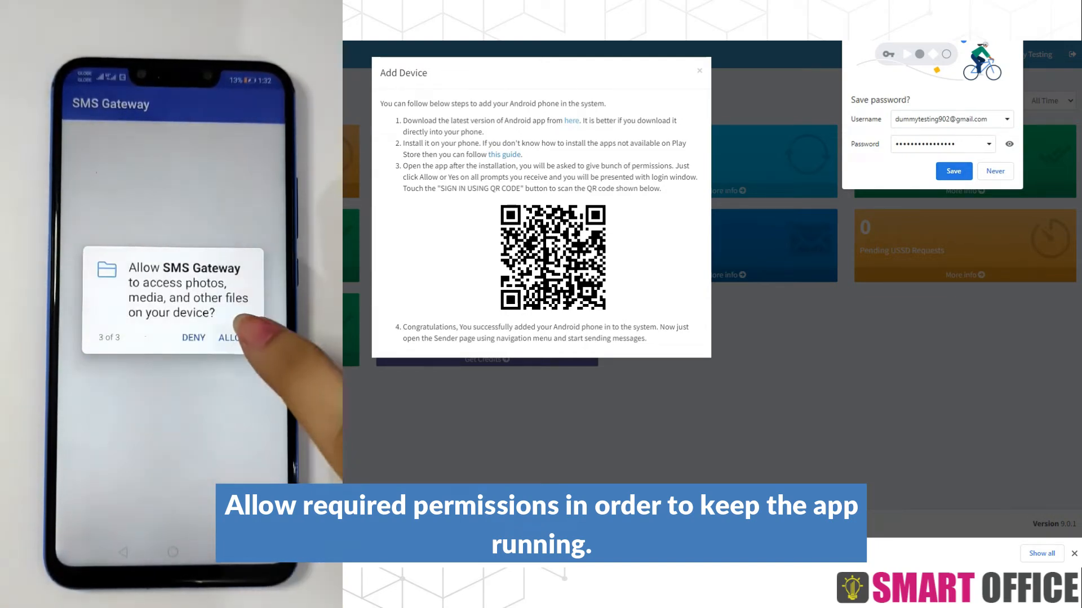
Step: Finish the phone setup and close the Add Device dialog, leaving 200 credits showing
{"action": "left_click", "coordinate": [232, 338]}
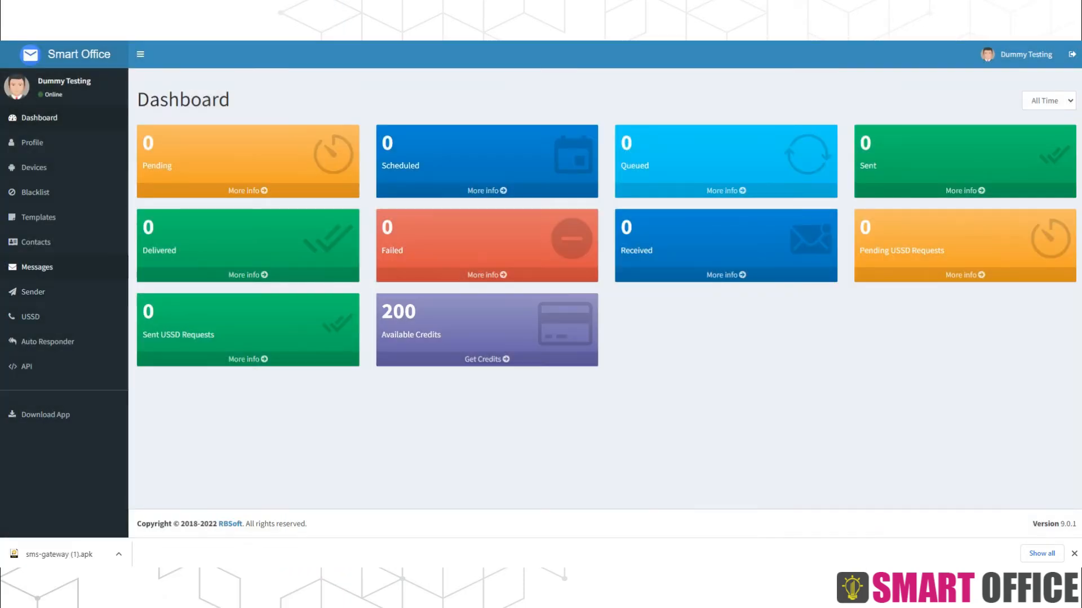
Step: Open Devices to see the HUAWEI Nova 3i listed as Connected
{"action": "left_click", "coordinate": [34, 168]}
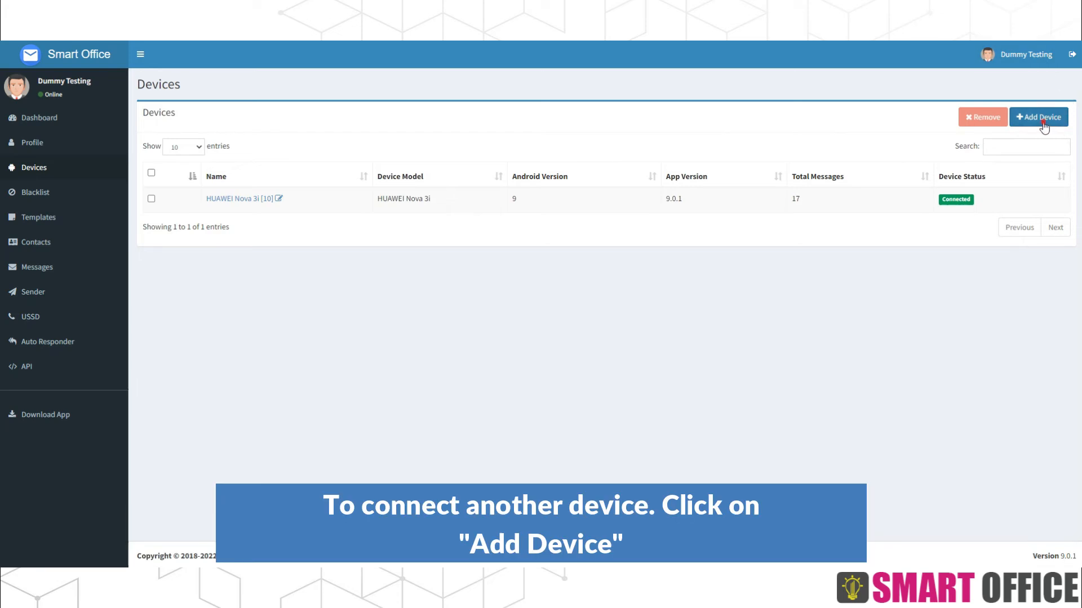
Step: Reopen the Add Device instructions and download the gateway apk again
{"action": "left_click", "coordinate": [1038, 116]}
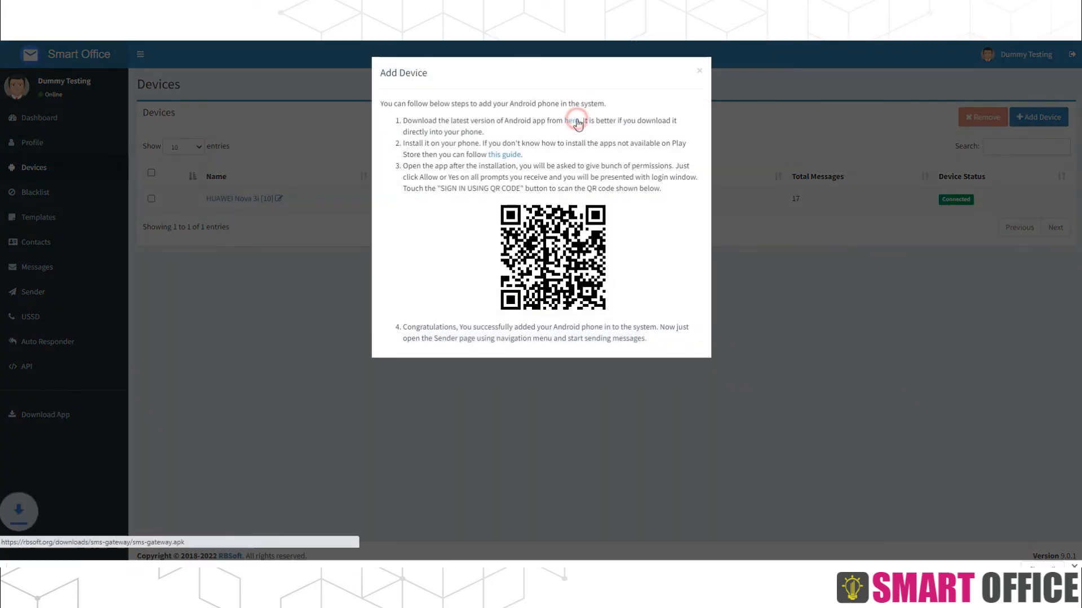
{"action": "left_click", "coordinate": [569, 121]}
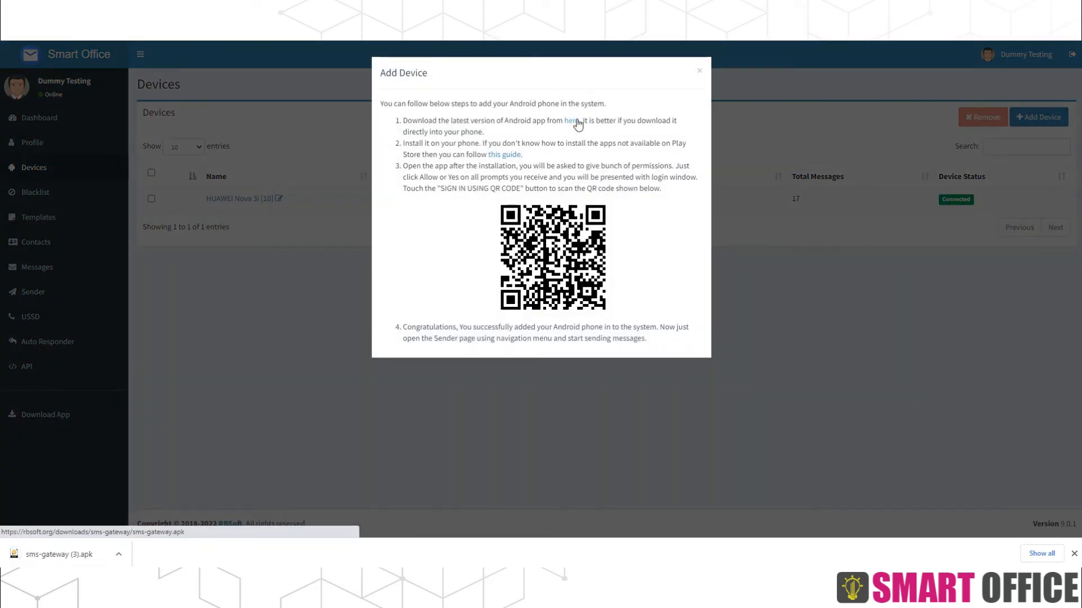